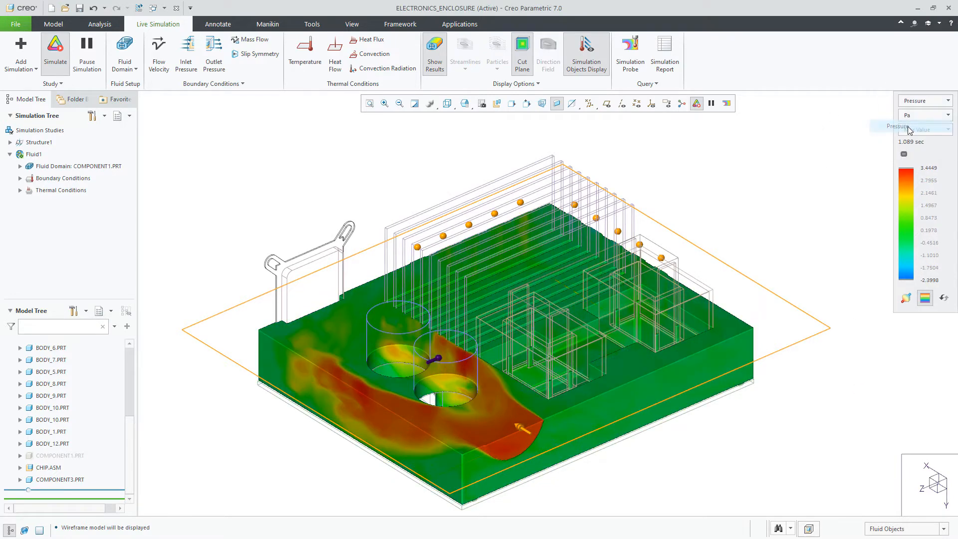
# Switch the result to Velocity, preview the X component, then return to SUM magnitude.
pyautogui.click(947, 100)
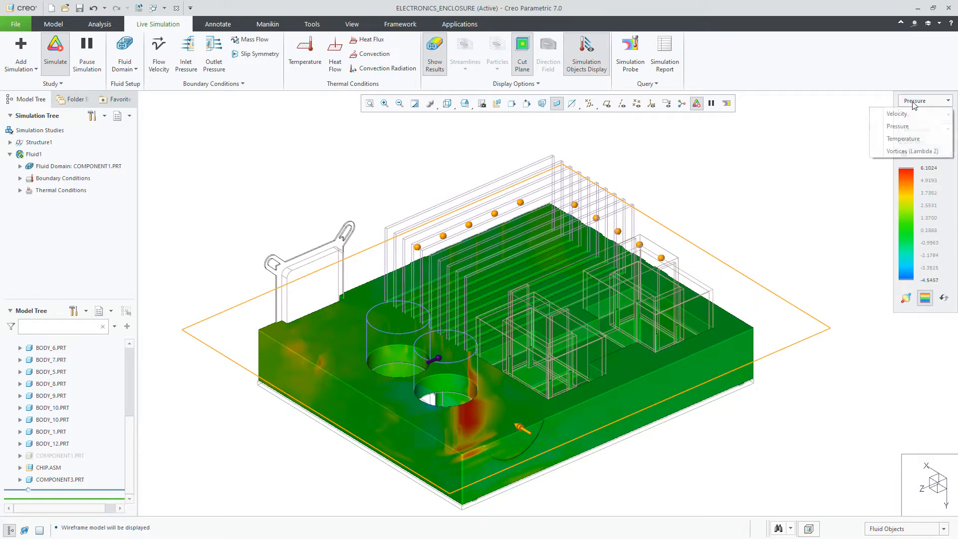
pyautogui.click(896, 114)
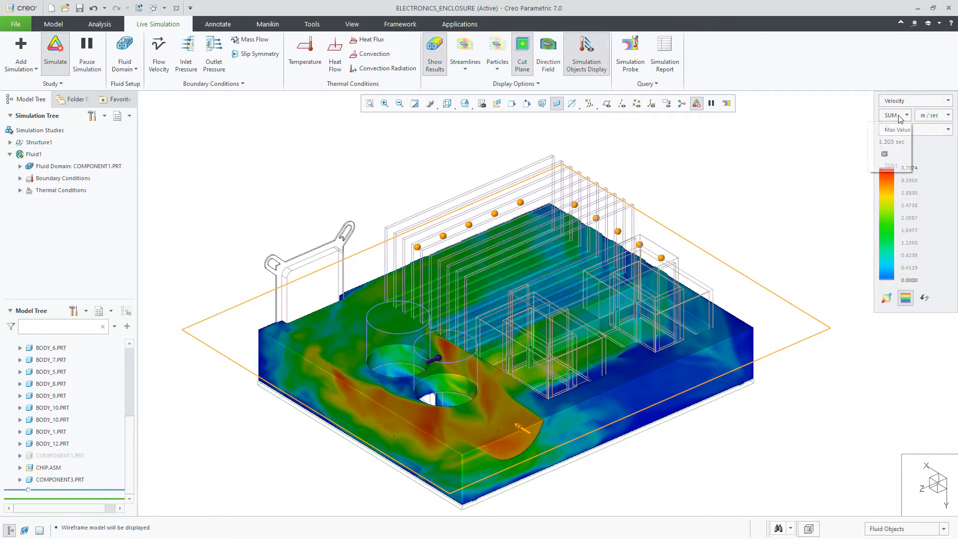
pyautogui.click(907, 115)
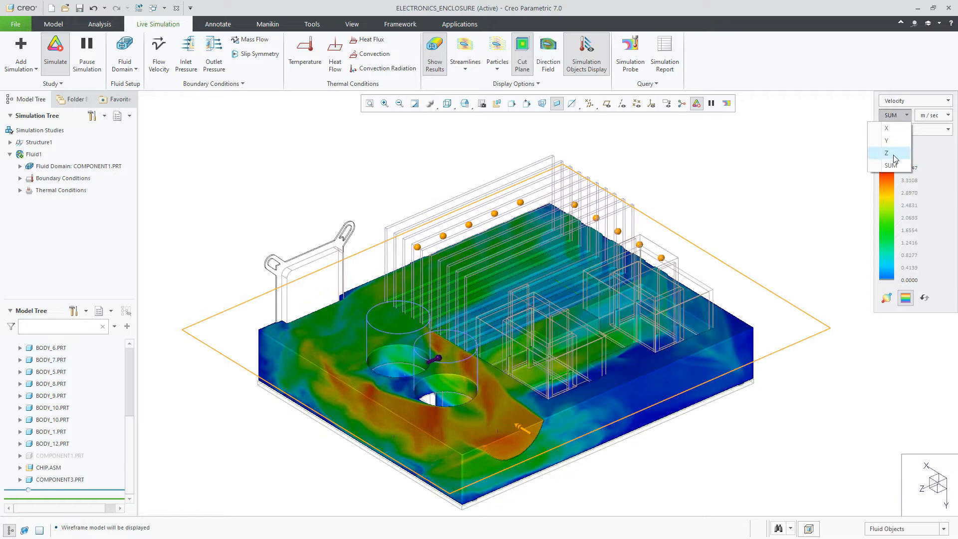
pyautogui.click(886, 128)
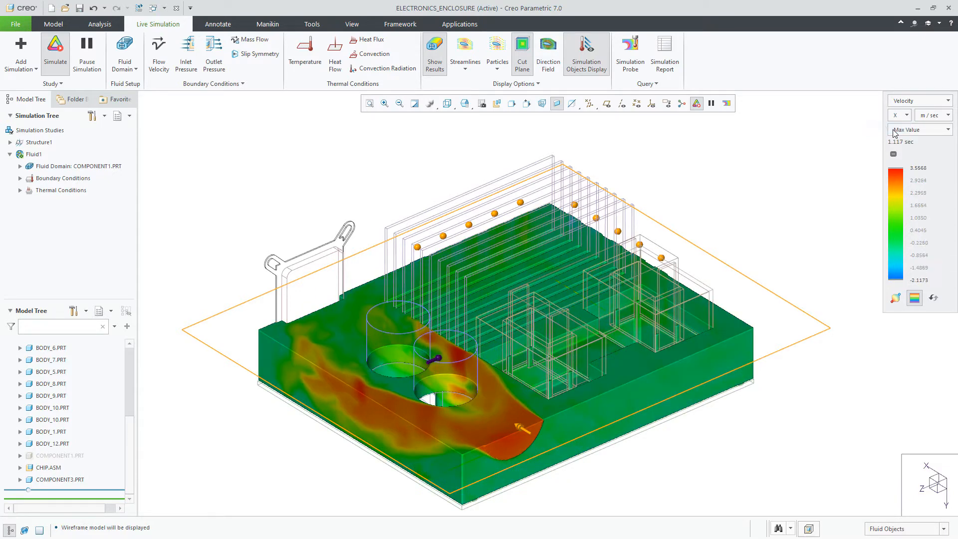
pyautogui.click(898, 115)
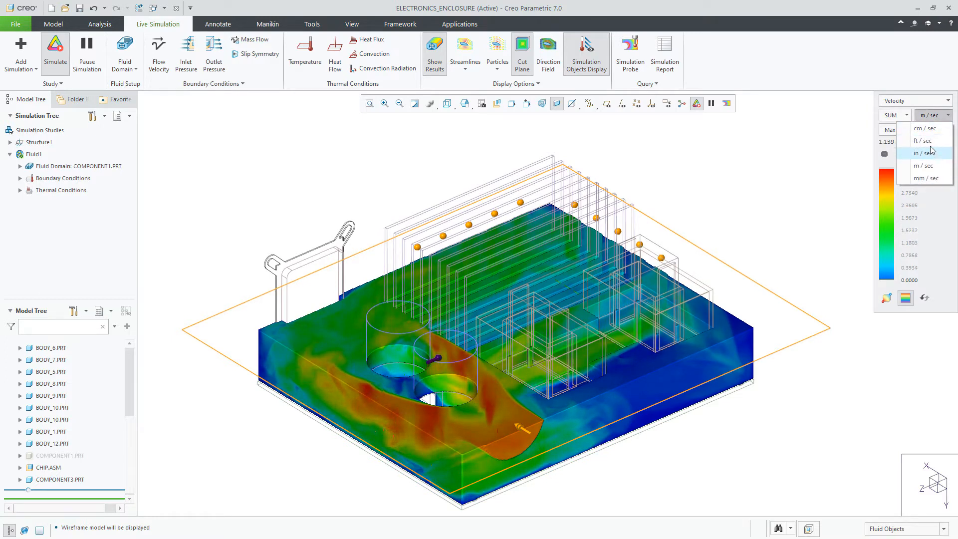
pyautogui.click(921, 141)
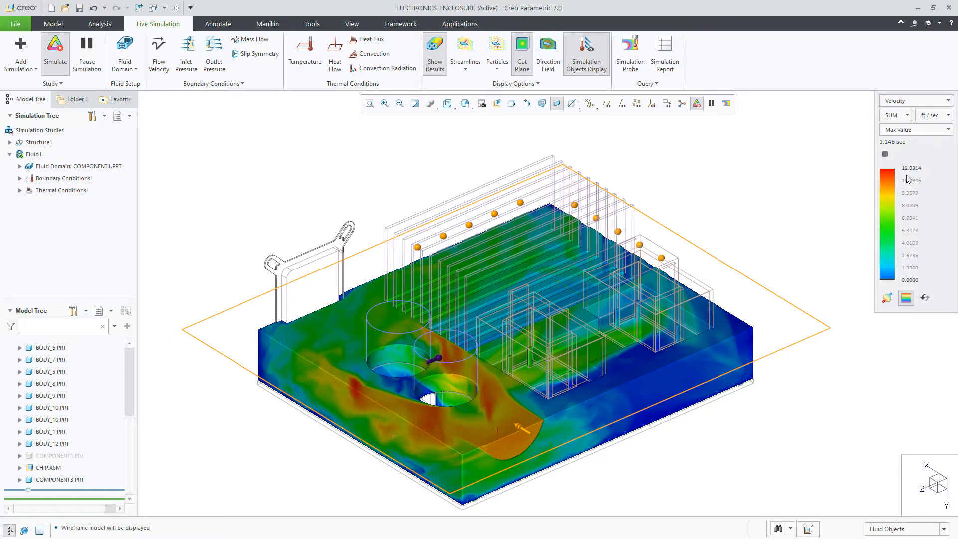
pyautogui.click(947, 115)
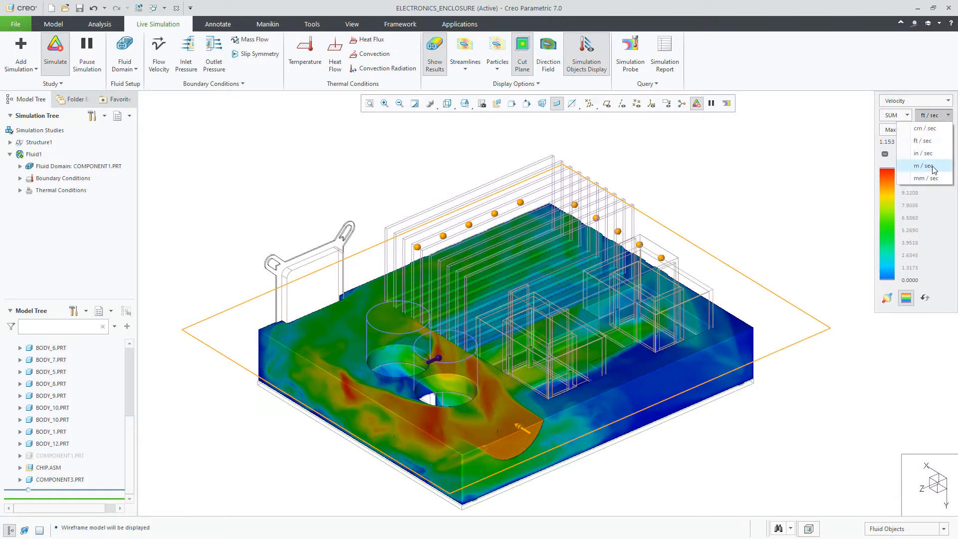
pyautogui.click(927, 166)
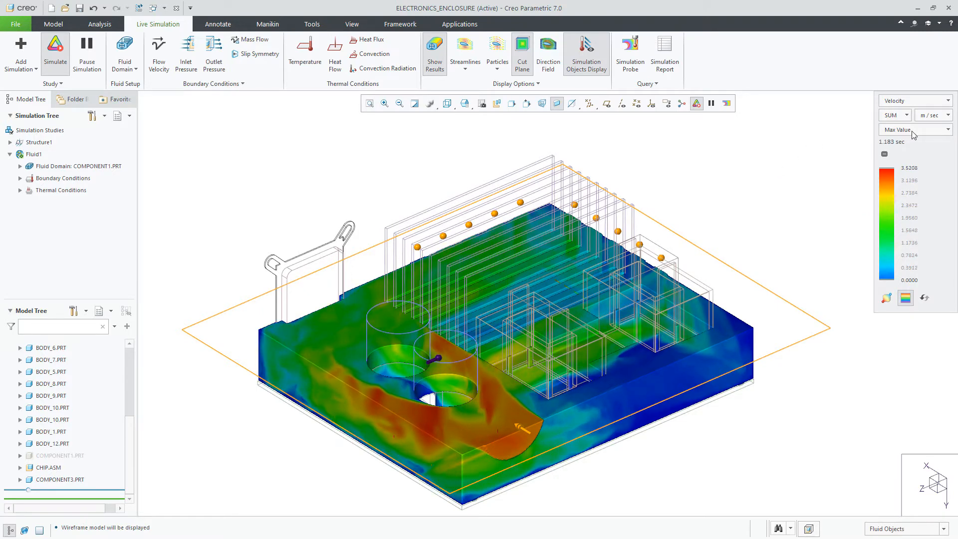
pyautogui.click(913, 129)
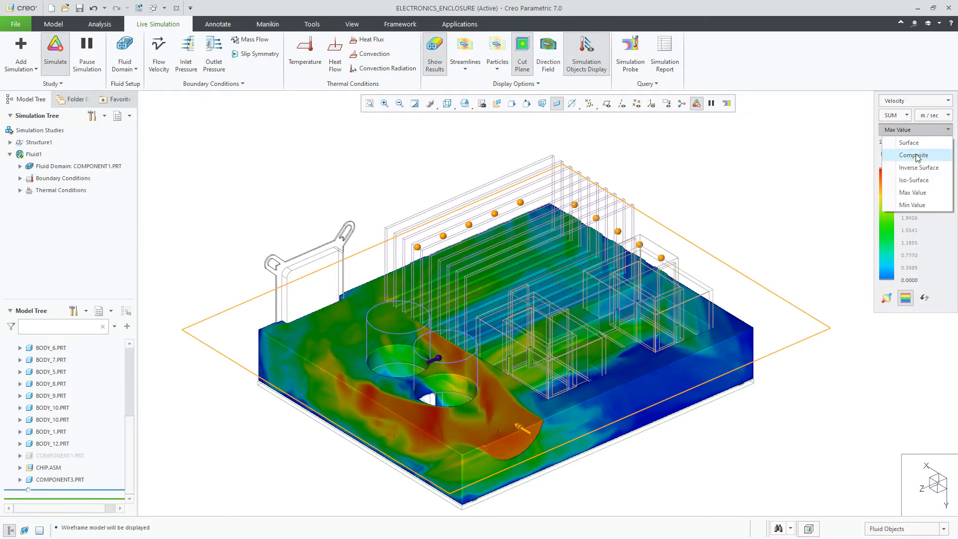
# Try the Composite volume display, then set the velocity display type to Surface.
pyautogui.click(913, 155)
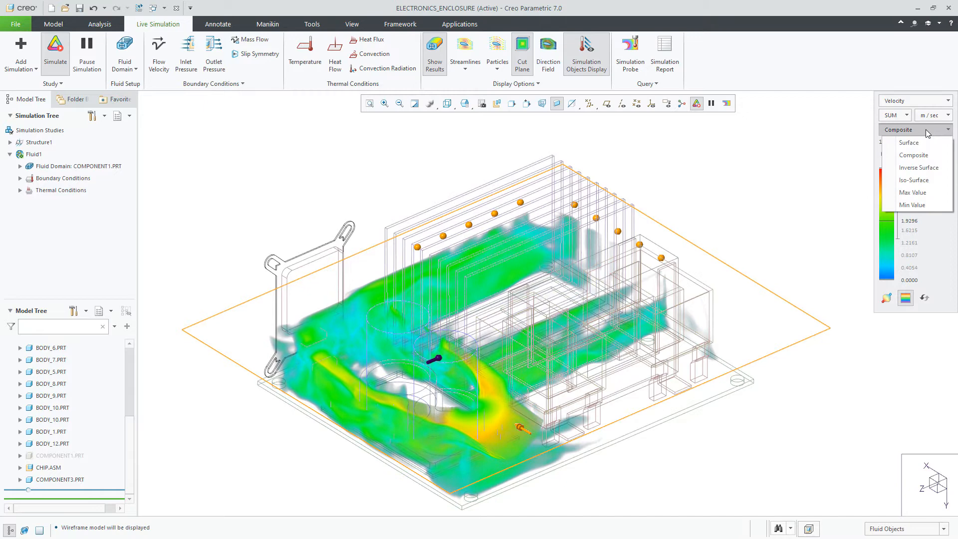
pyautogui.click(908, 143)
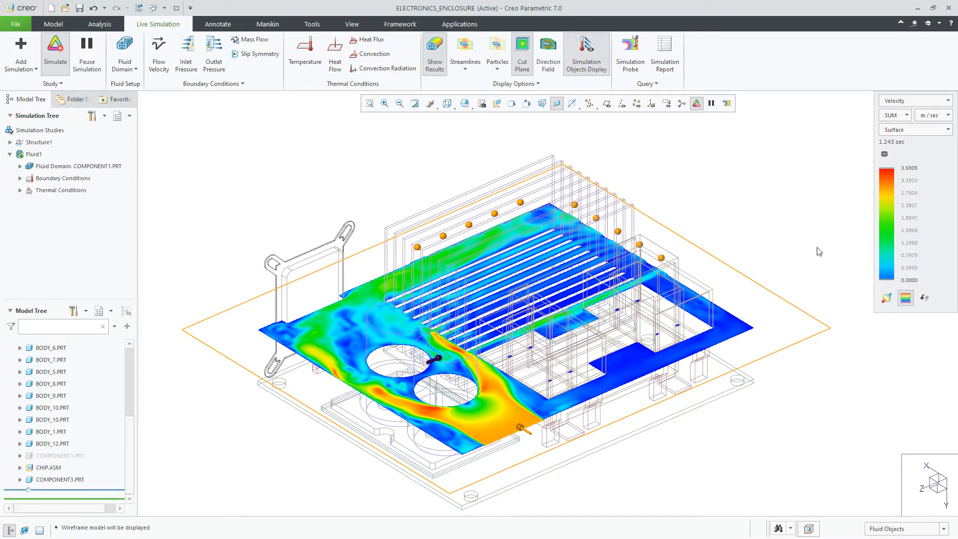
# Select the cut plane, set display type to Max Value, and show Pressure results.
pyautogui.click(498, 311)
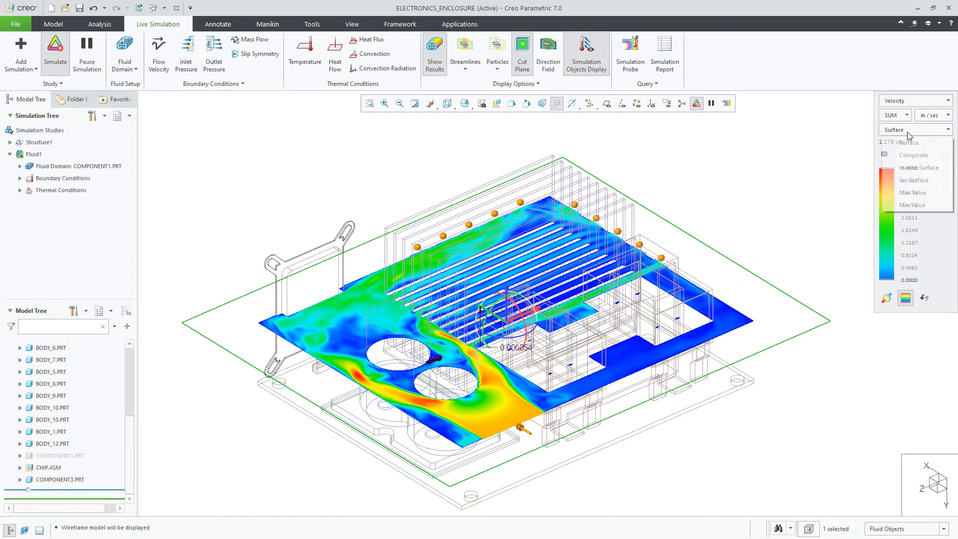
pyautogui.click(913, 205)
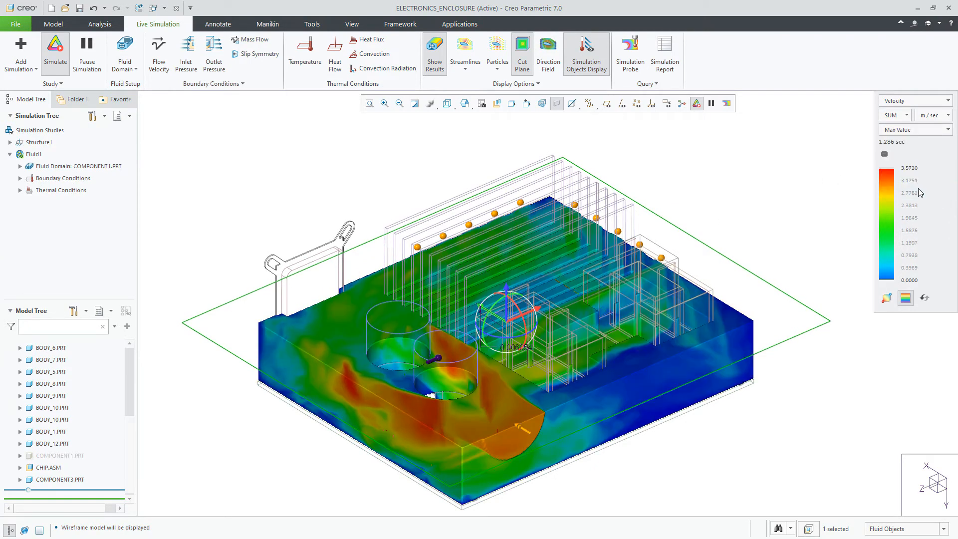
pyautogui.click(922, 100)
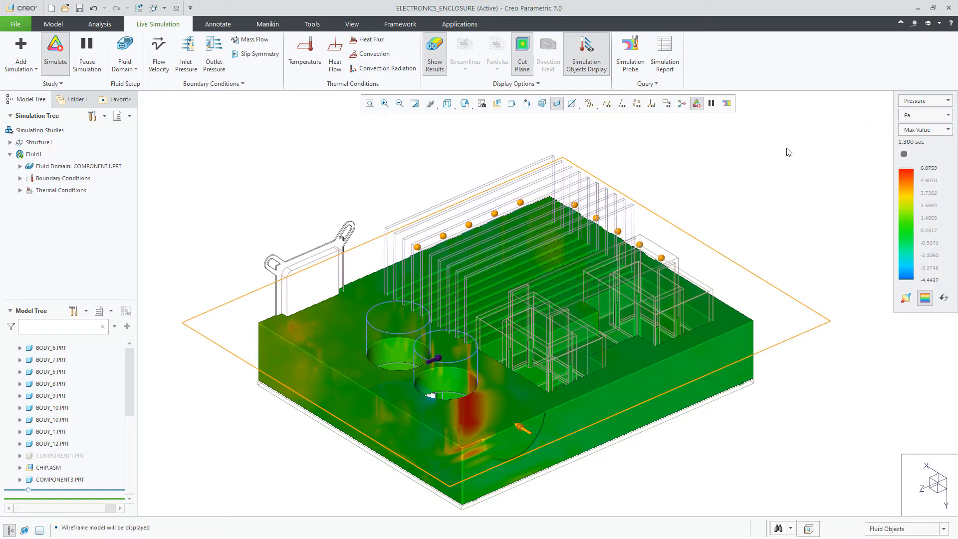
# Set the display type to Inverse Surface to colour component surfaces by pressure.
pyautogui.click(924, 130)
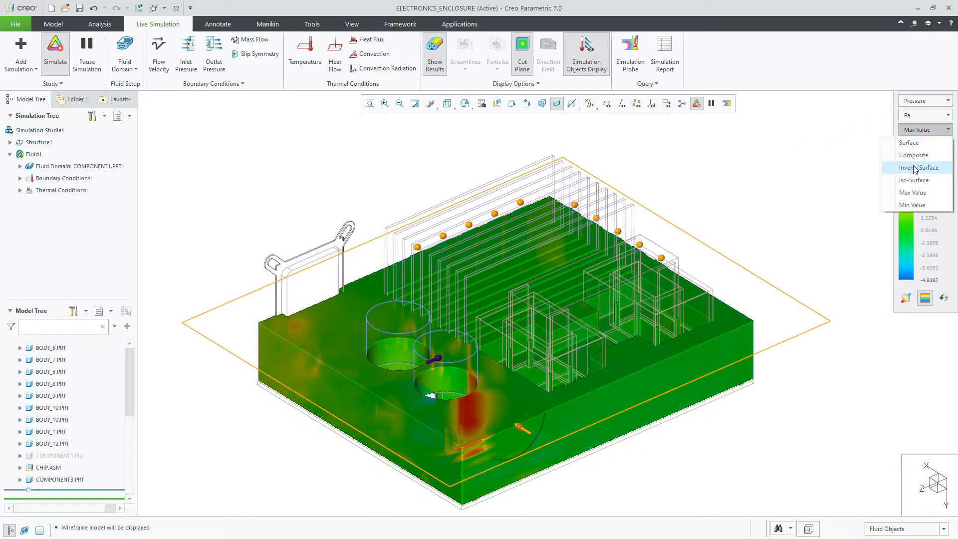
pyautogui.click(919, 168)
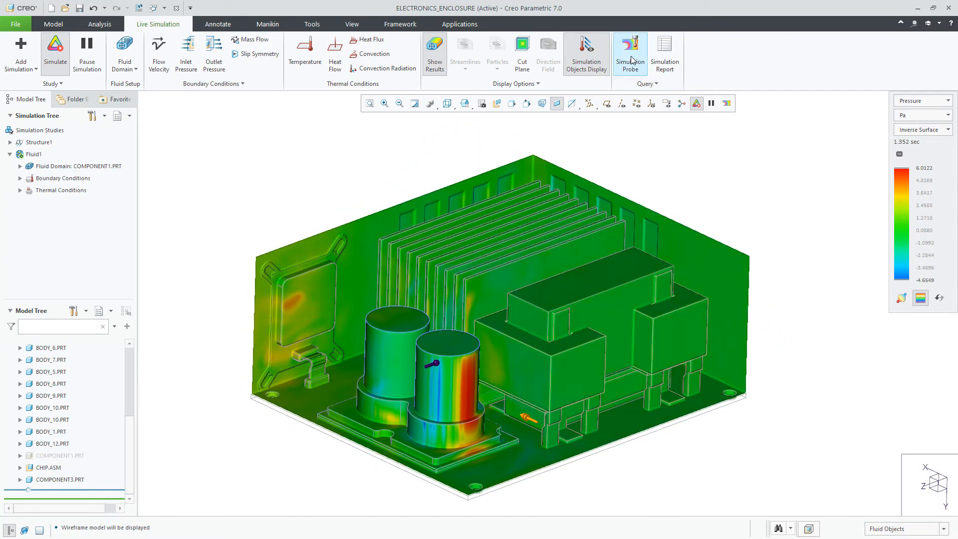
pyautogui.click(629, 52)
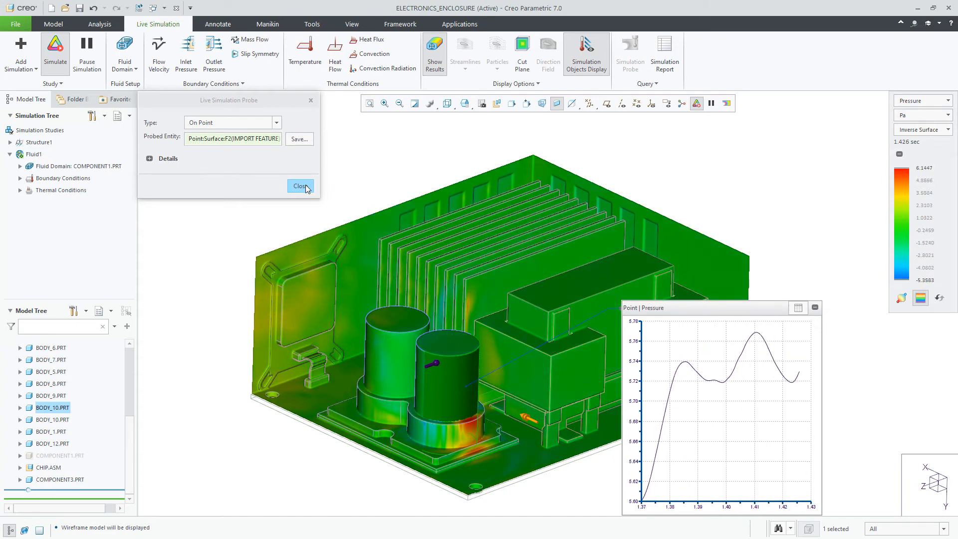
# Close the On Point pressure probe and its graph.
pyautogui.click(300, 185)
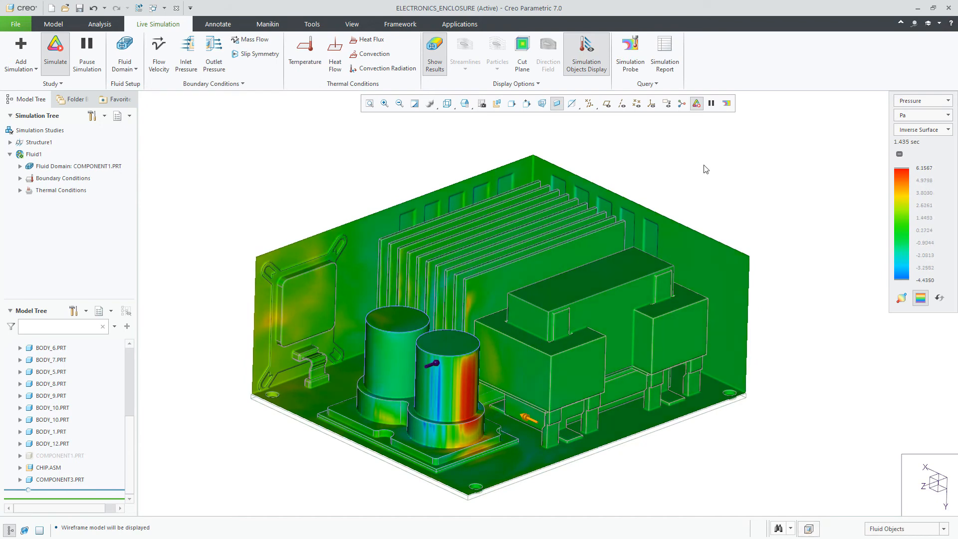
# Switch the result quantity to Velocity and turn the cut plane back on.
pyautogui.click(948, 100)
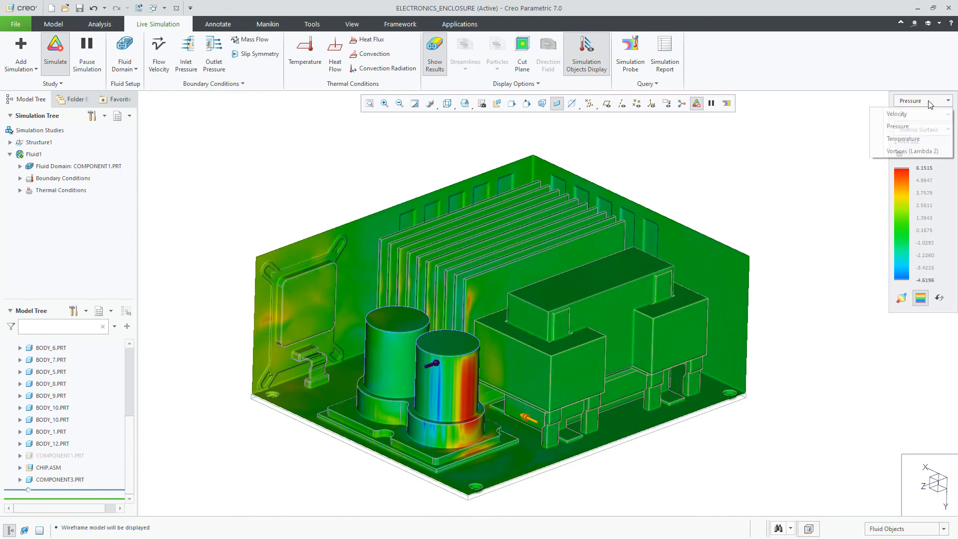
pyautogui.click(896, 114)
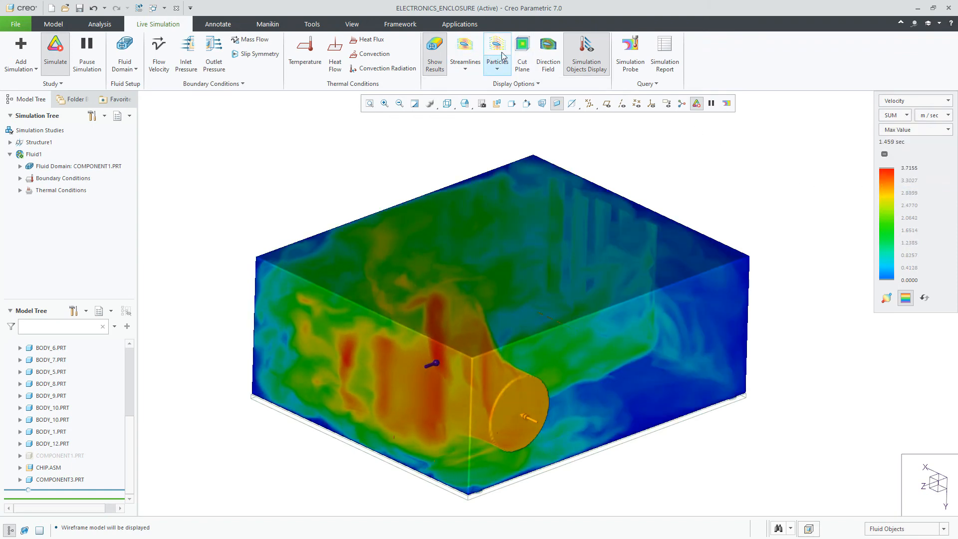
pyautogui.click(521, 52)
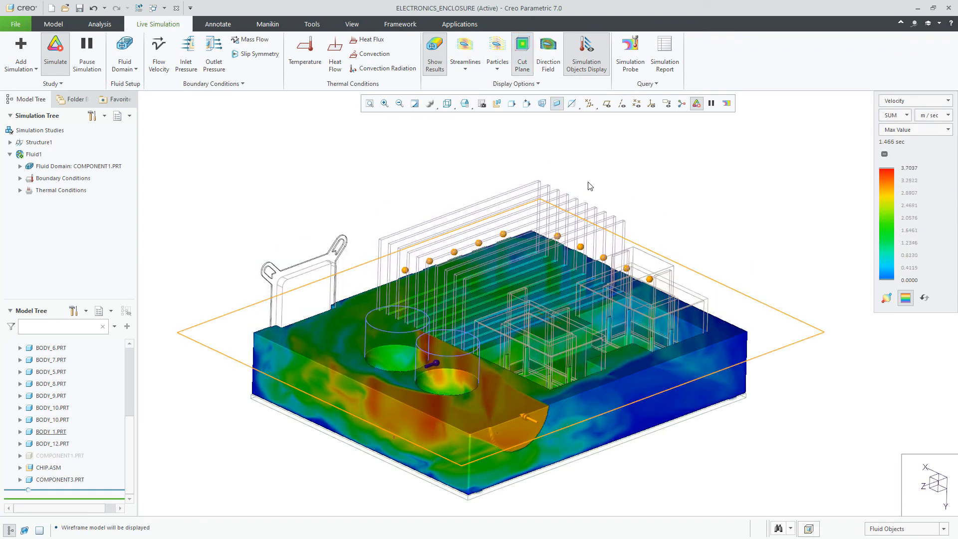